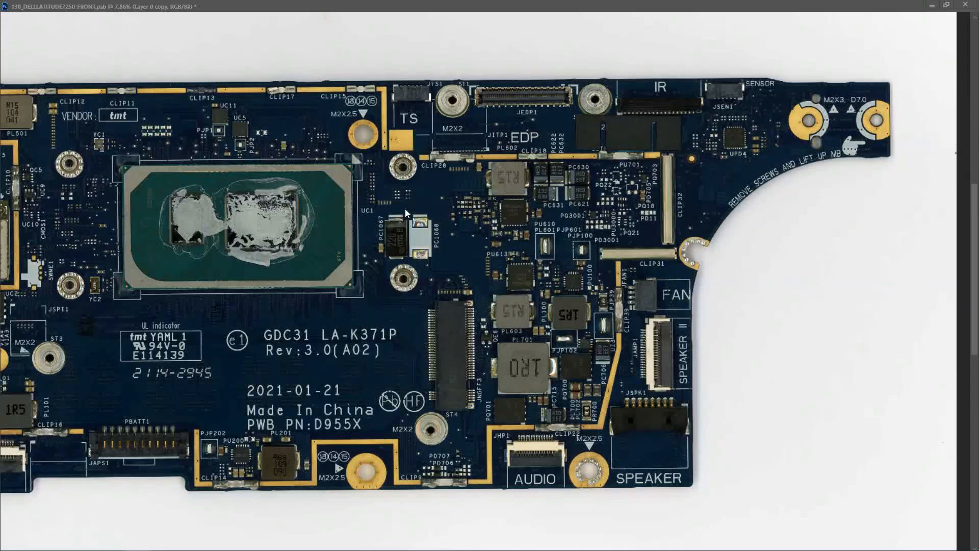
mouse_move(410, 208)
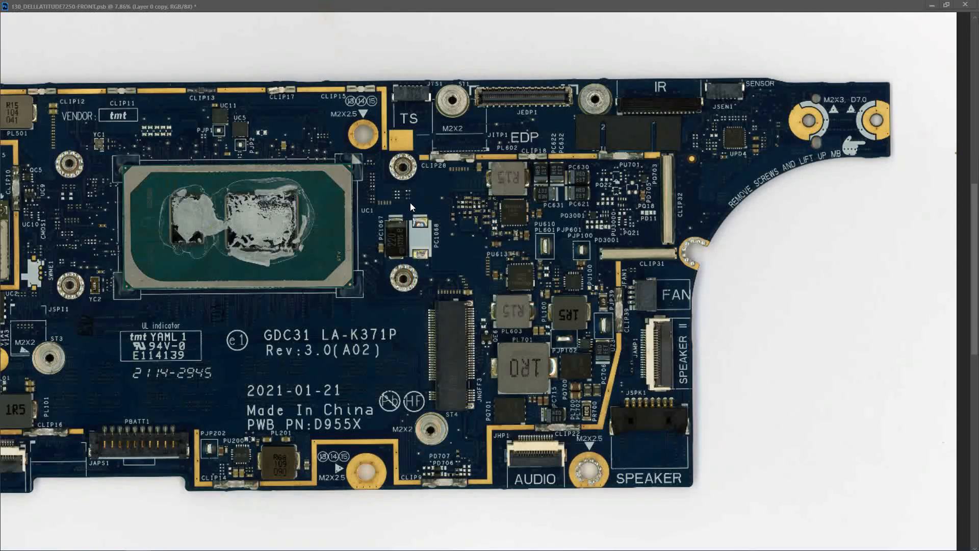
mouse_move(356, 183)
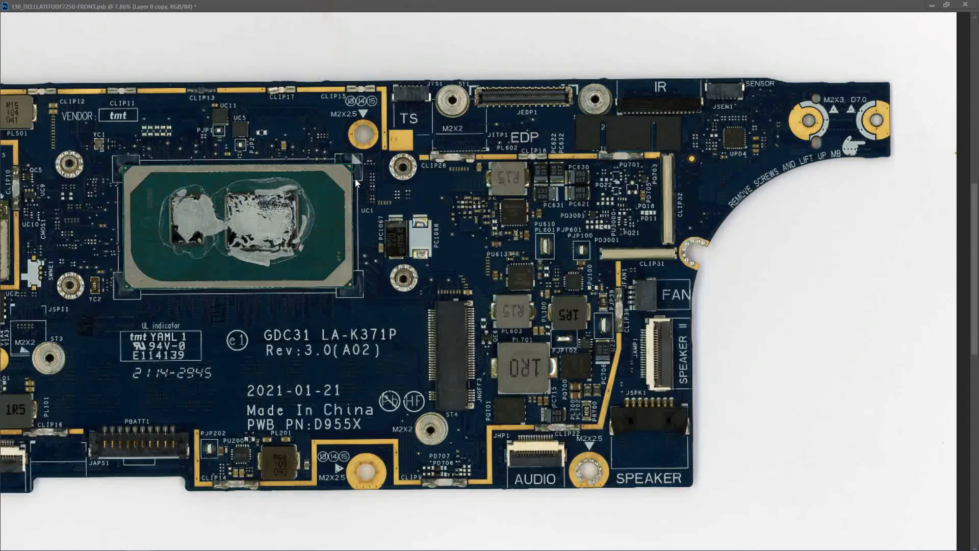
mouse_move(434, 256)
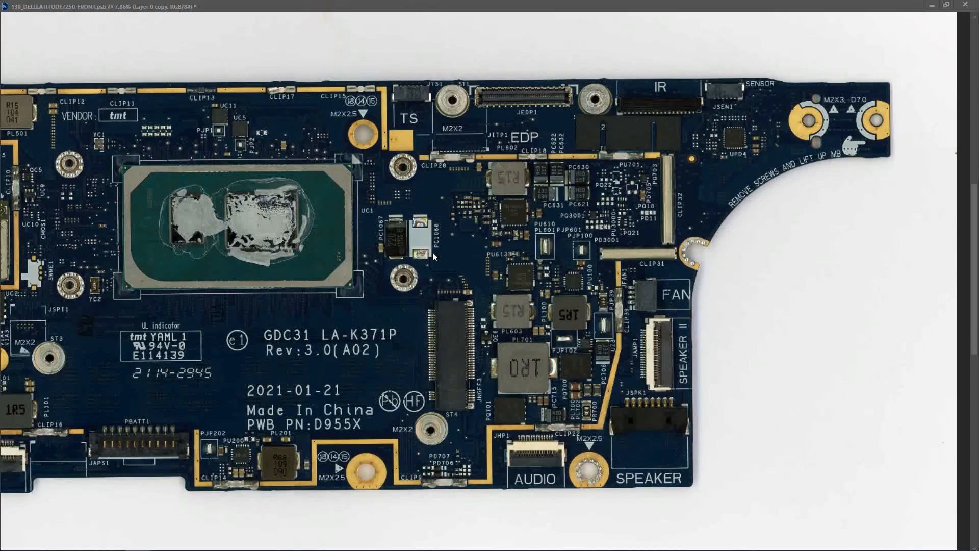
mouse_move(508, 273)
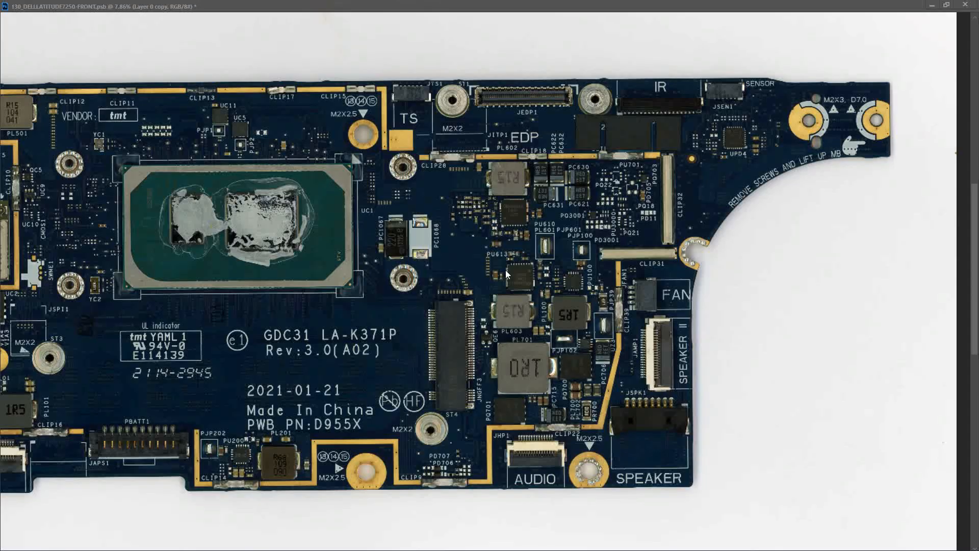
mouse_move(398, 242)
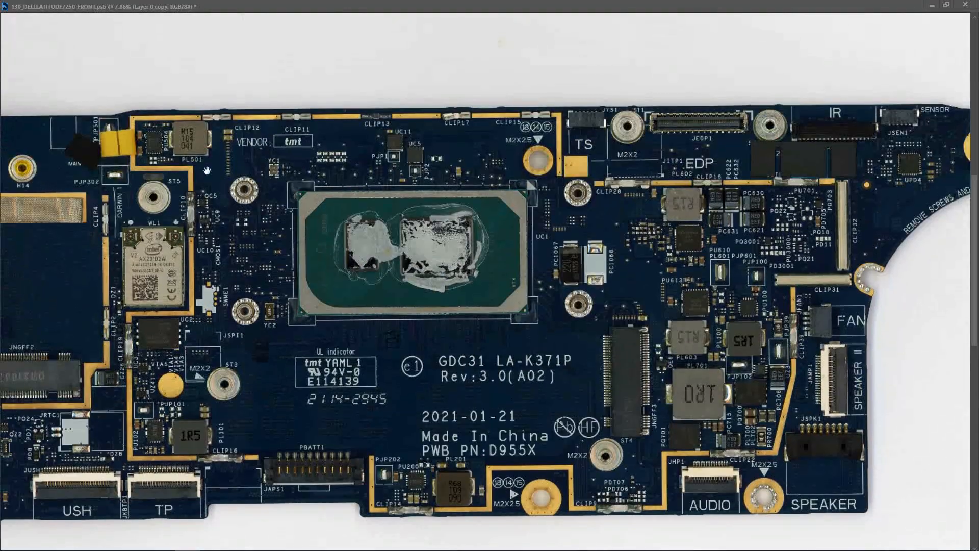
mouse_move(714, 370)
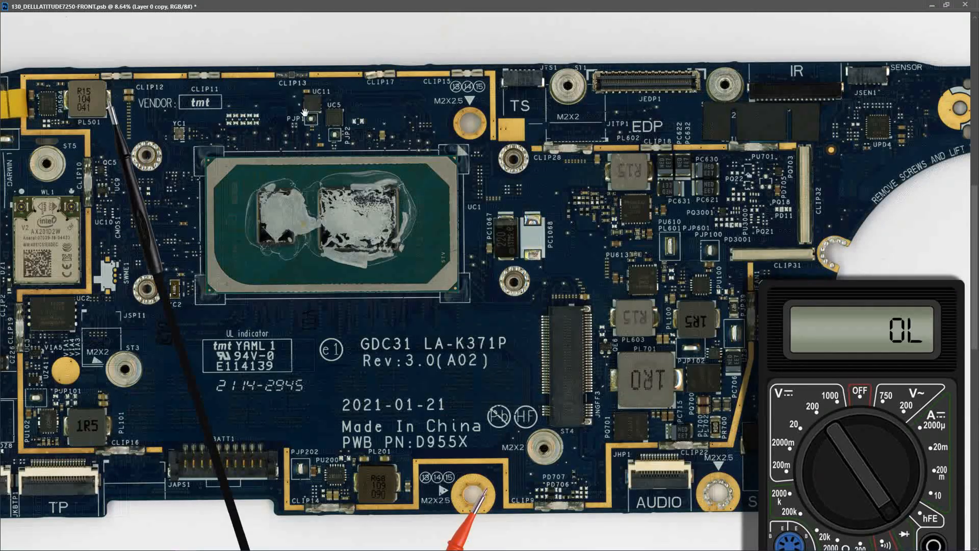
mouse_move(113, 155)
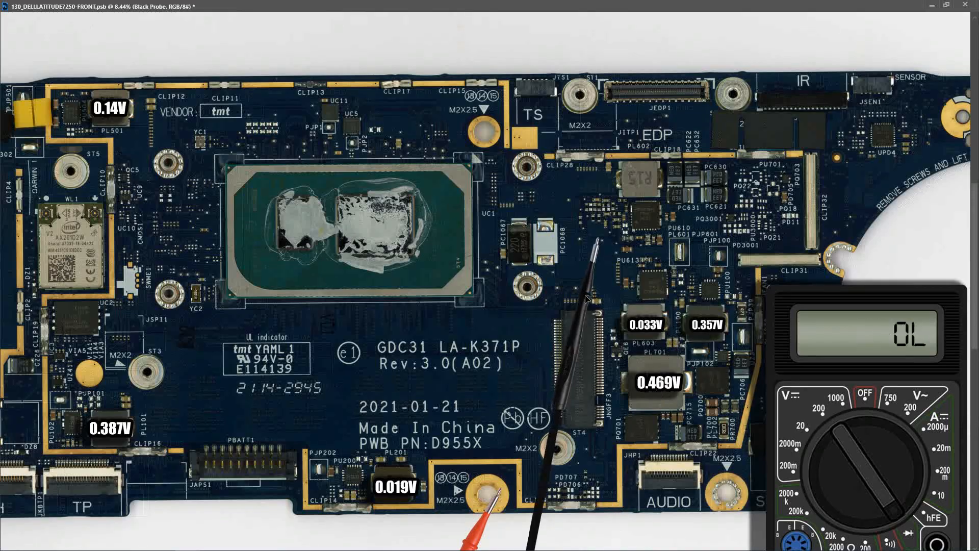
mouse_move(611, 213)
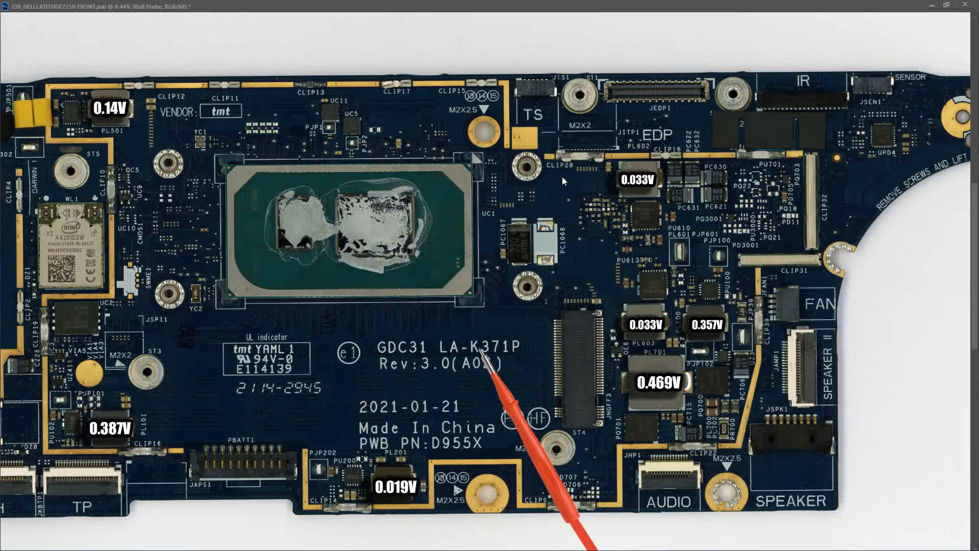
mouse_move(508, 401)
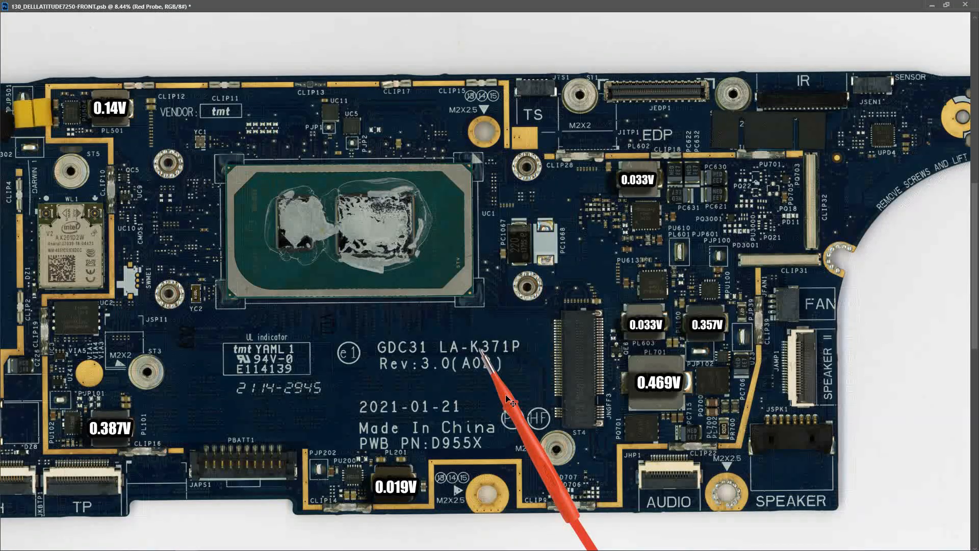
mouse_move(730, 450)
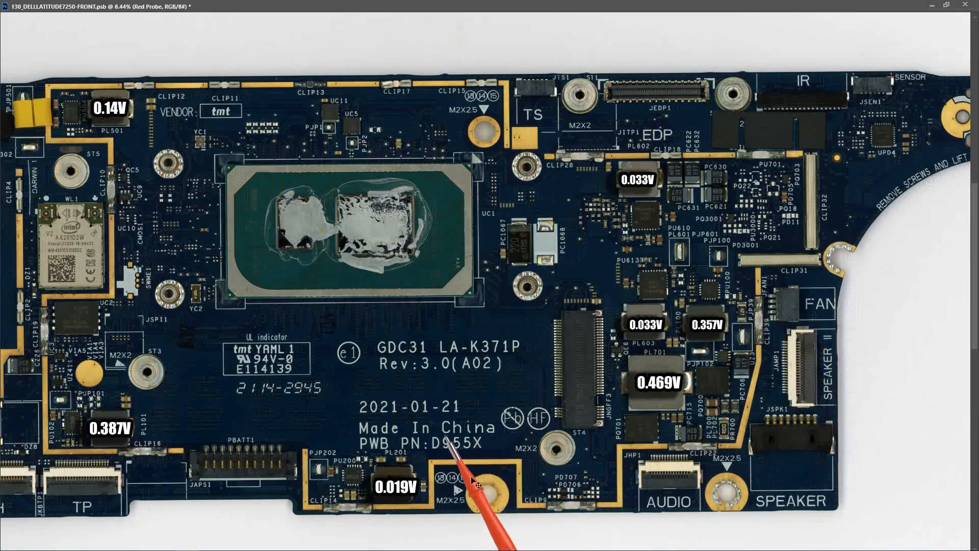
mouse_move(428, 527)
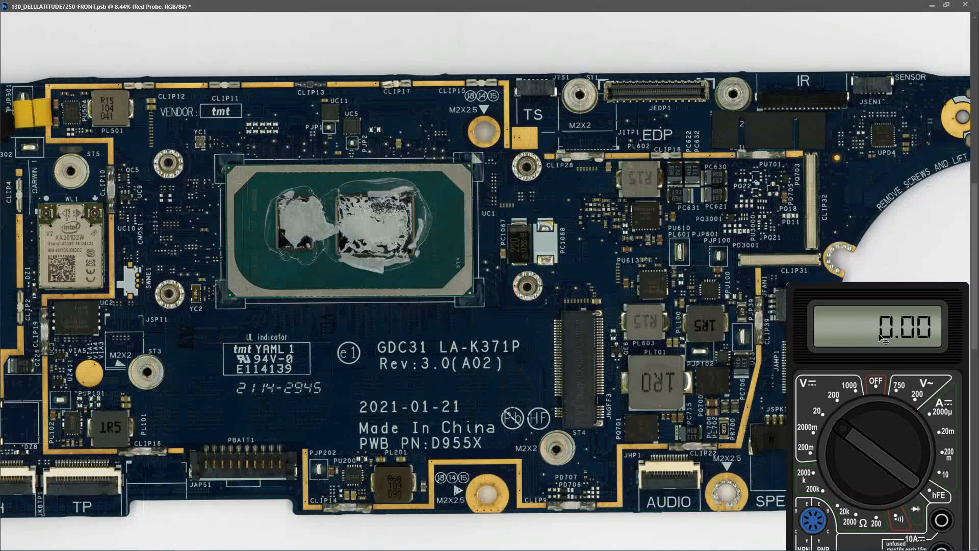
mouse_move(862, 454)
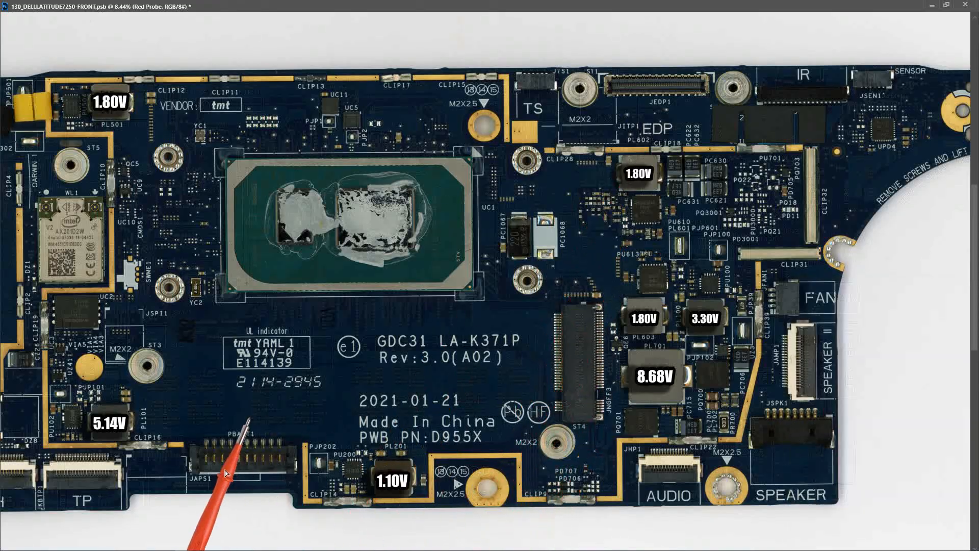
mouse_move(240, 406)
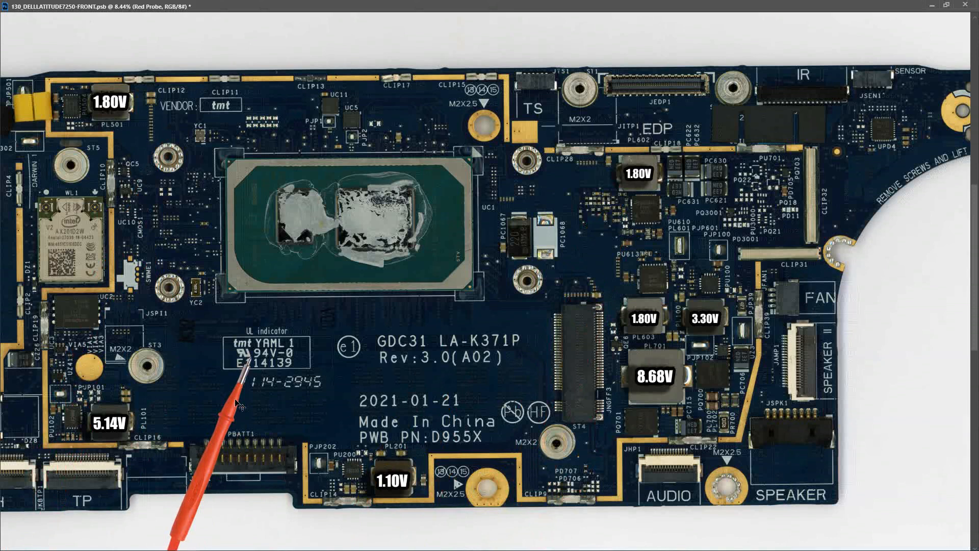
mouse_move(242, 404)
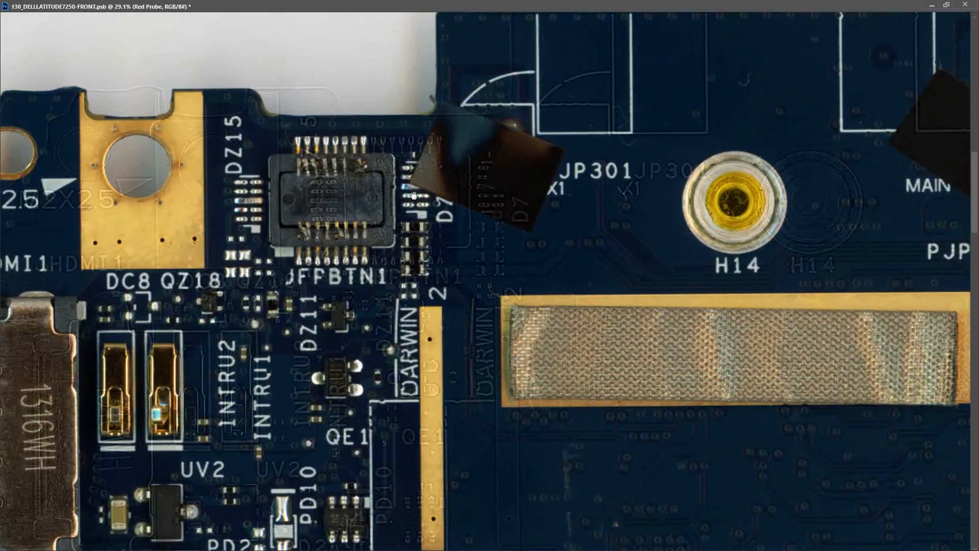
mouse_move(353, 284)
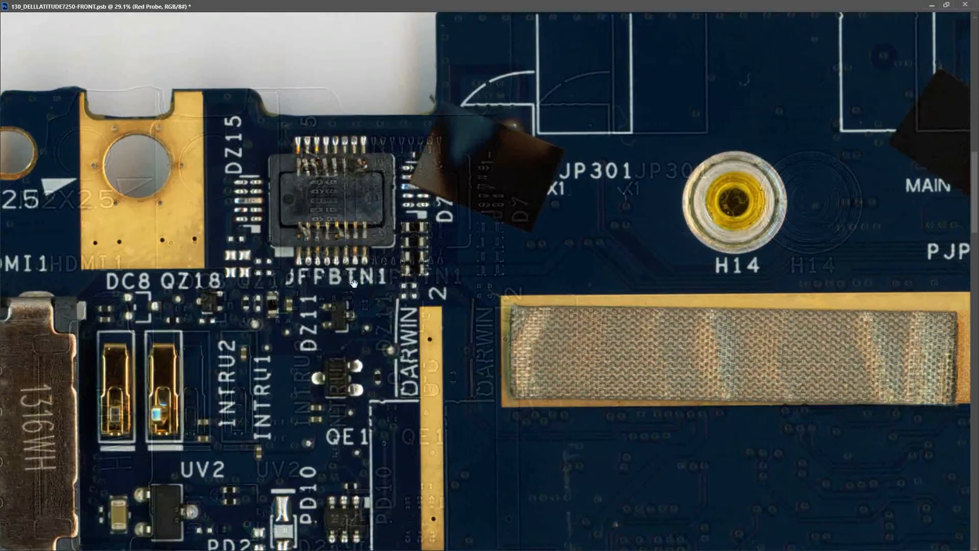
mouse_move(339, 192)
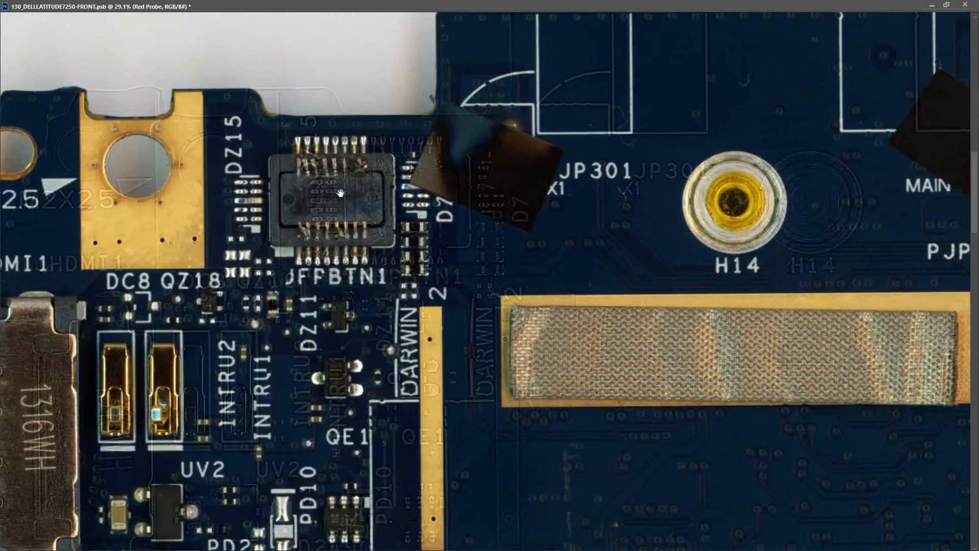
scroll("up", 3)
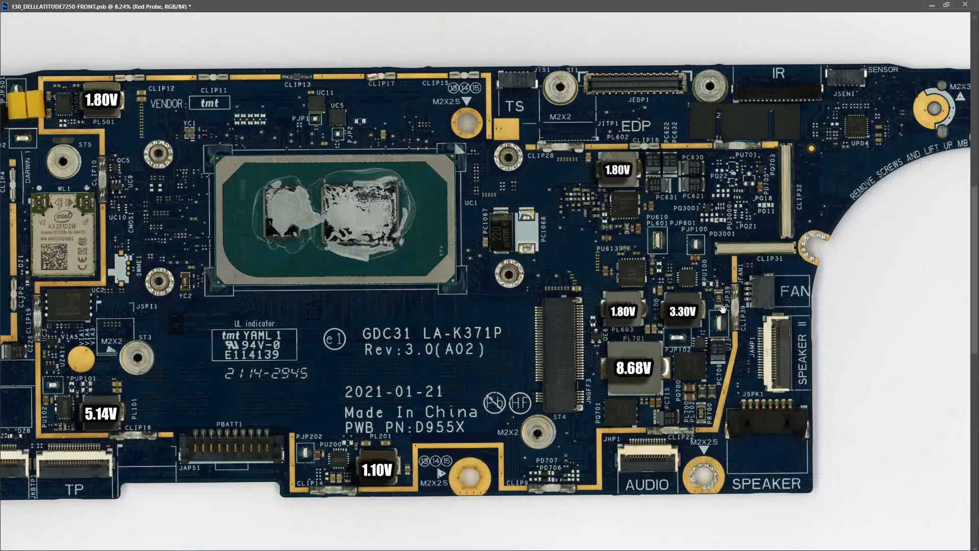
mouse_move(723, 311)
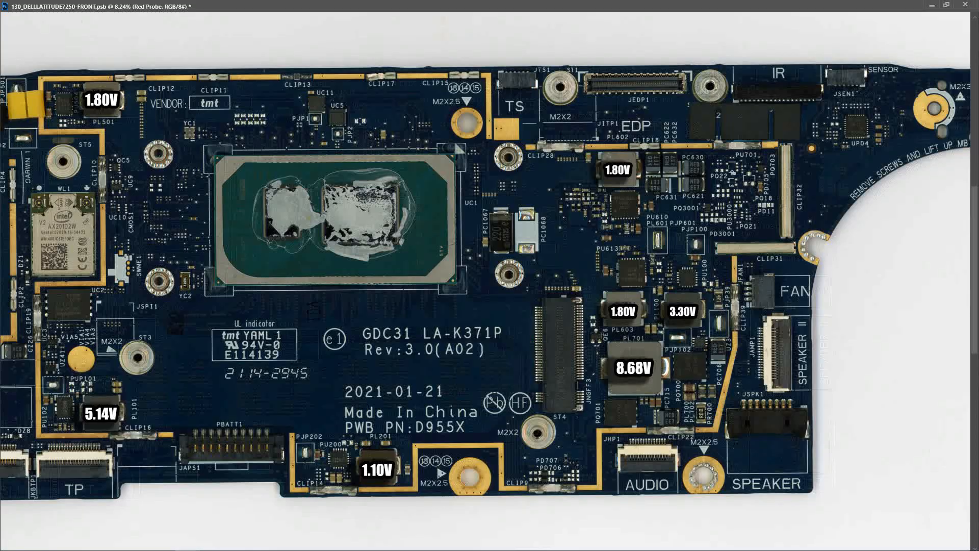